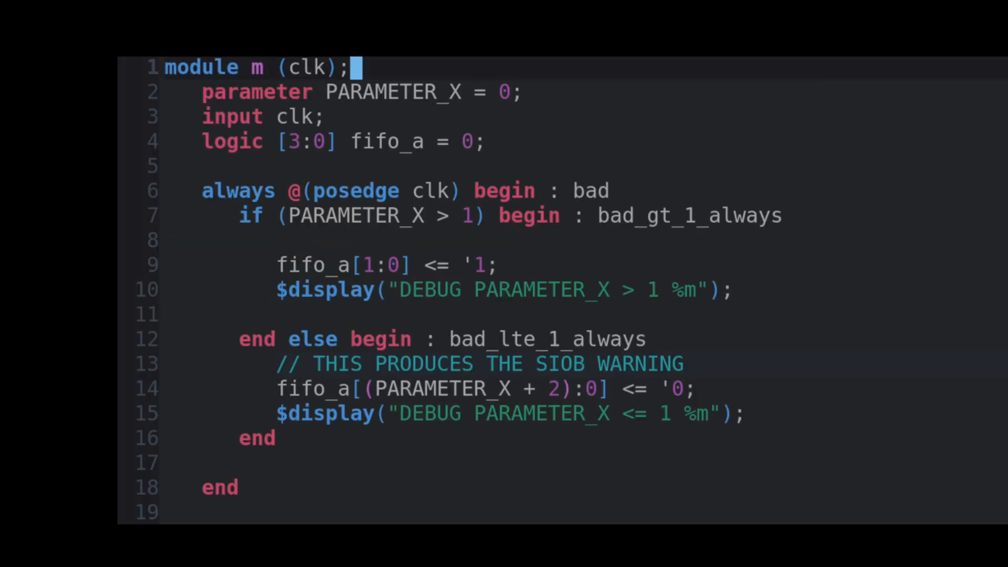
Expand m_inst0 in the Instance pane, showing the bad branches and highlighting good_generate_lte_1_always.
{"action": "left_click", "coordinate": [450, 215]}
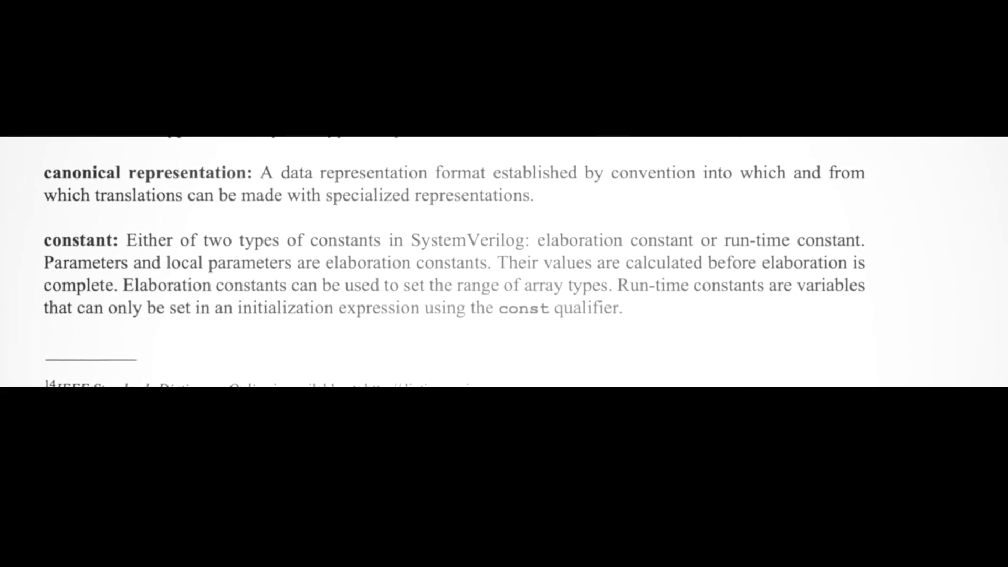
{"action": "scroll", "scroll_direction": "down", "scroll_amount": 3}
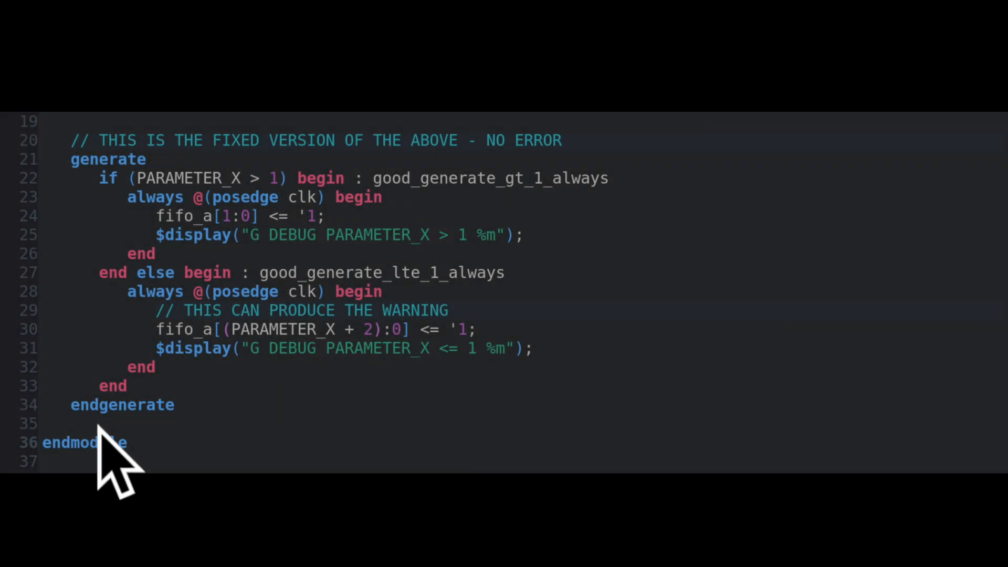
{"action": "mouse_move", "coordinate": [173, 450]}
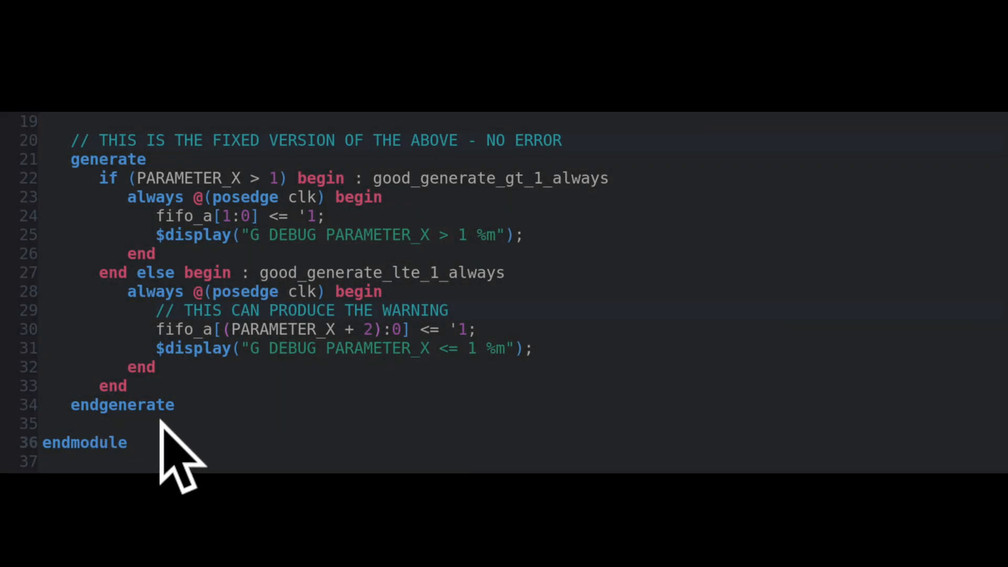
{"action": "mouse_move", "coordinate": [508, 327]}
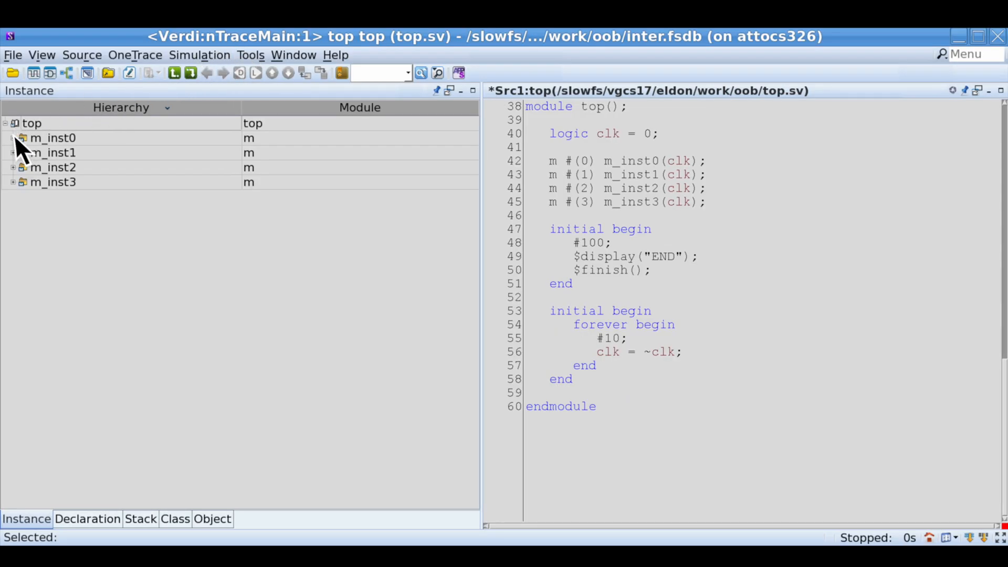
{"action": "left_click", "coordinate": [13, 138]}
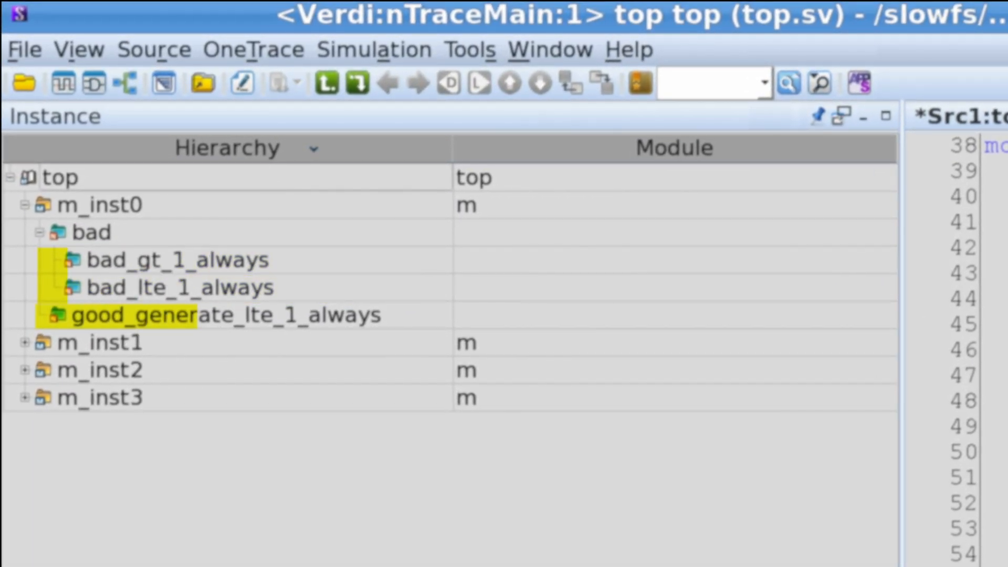
{"action": "left_click", "coordinate": [226, 314]}
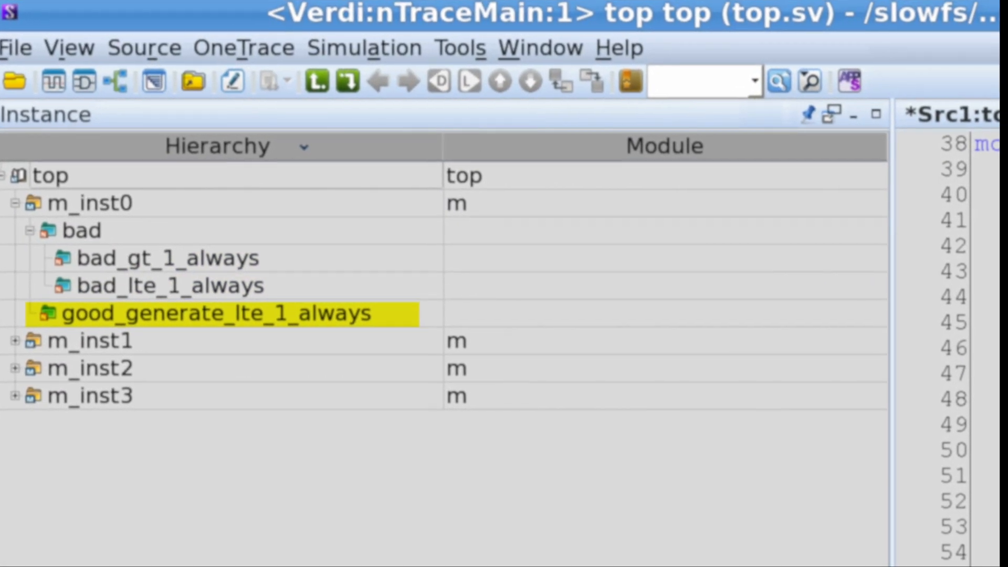